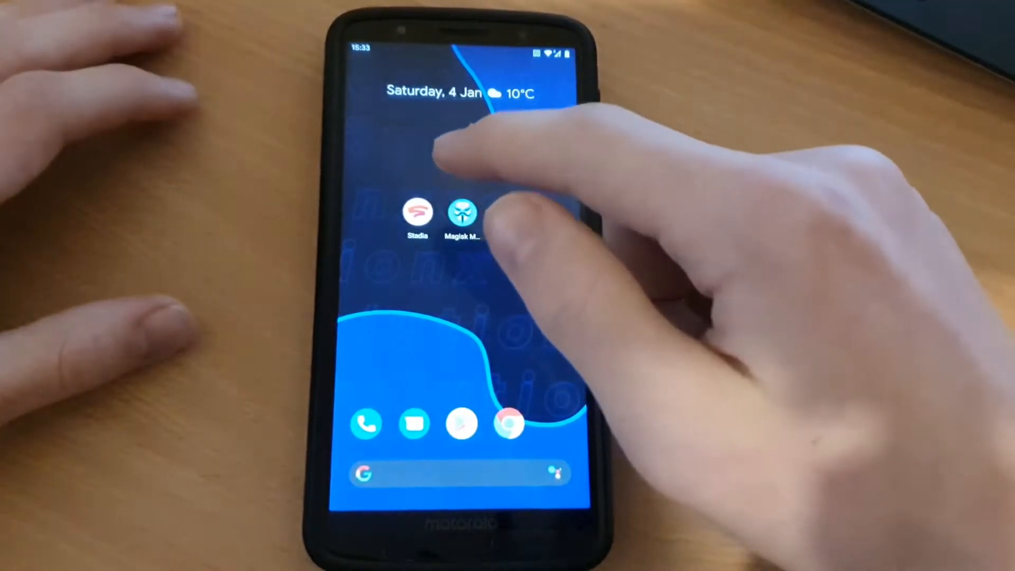
# Launch Magisk Manager and show the EdXposed module's info from the Downloads list.
pyautogui.click(462, 214)
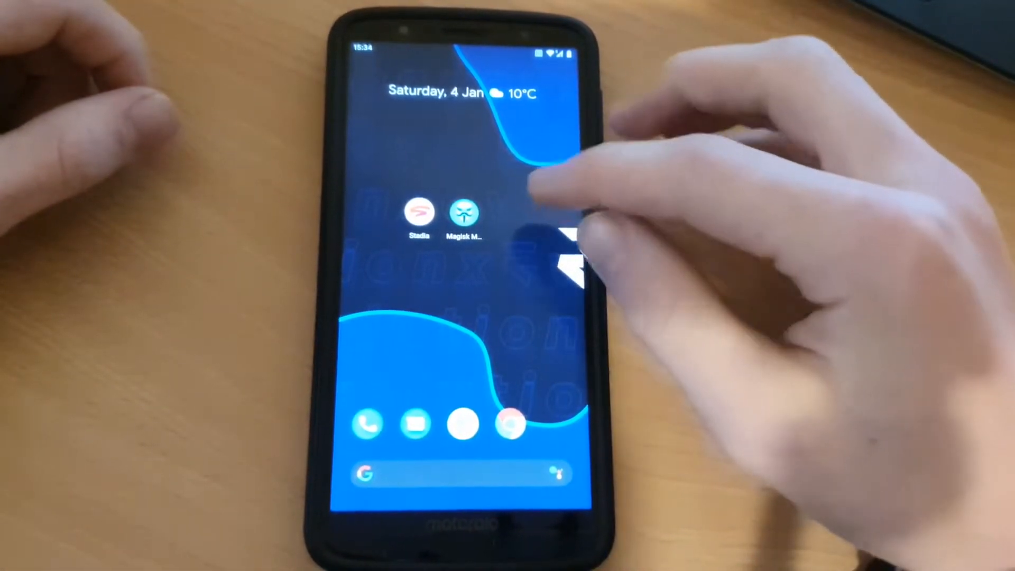
pyautogui.click(462, 215)
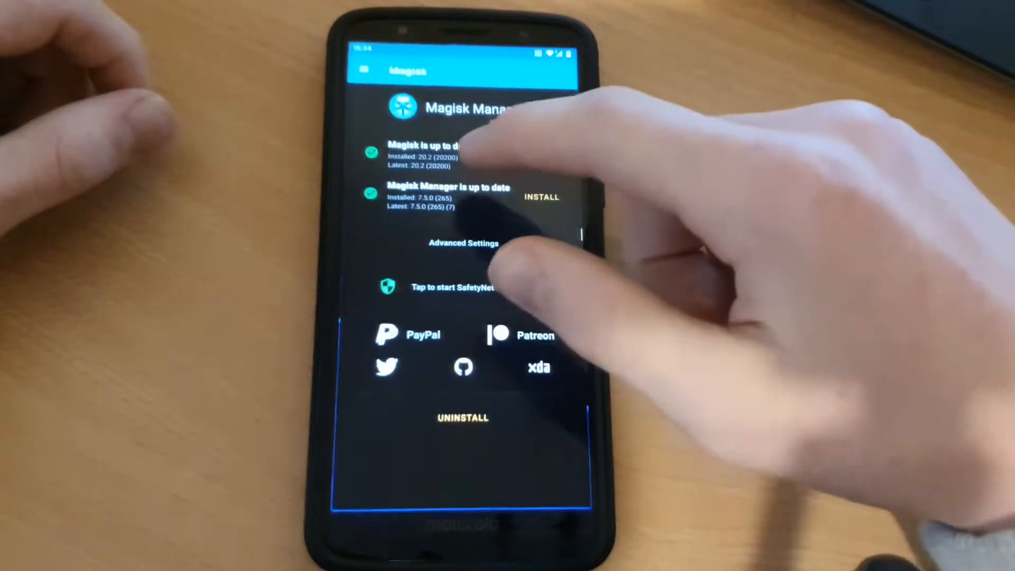
pyautogui.click(349, 69)
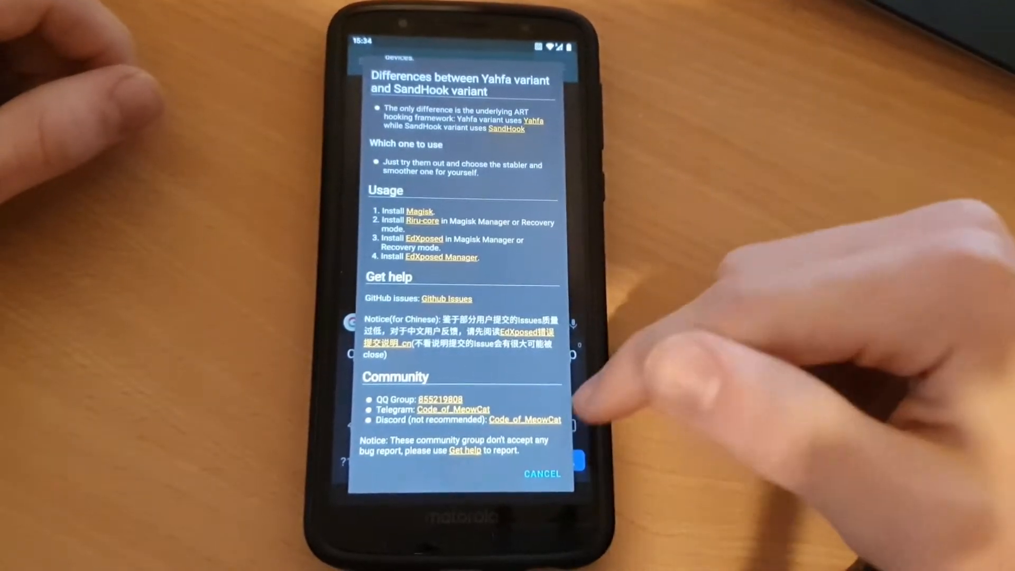
pyautogui.click(542, 473)
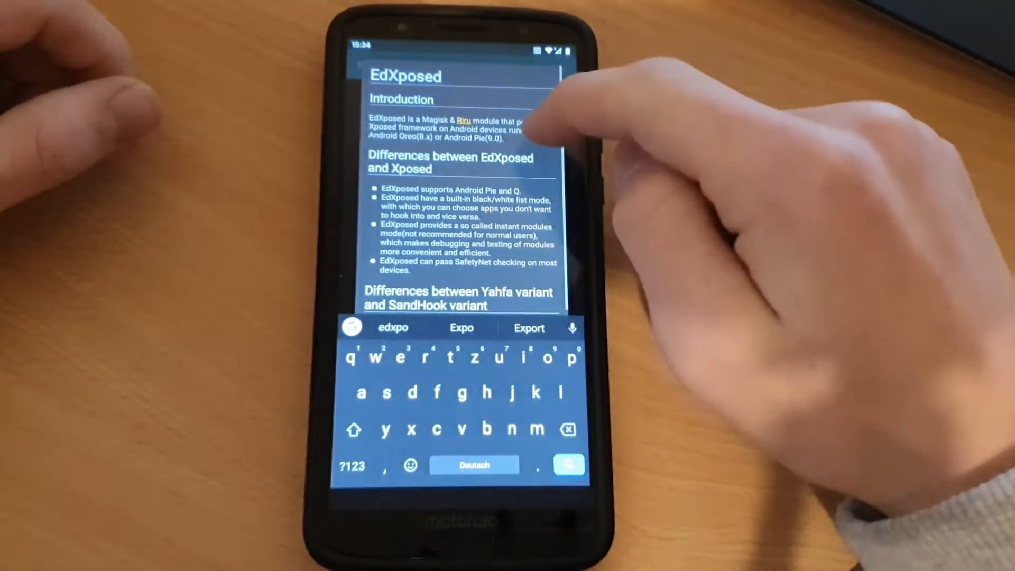
# Follow the Riru-core link to GitHub and download magisk-riru-core-v19.5.zip.
pyautogui.click(464, 120)
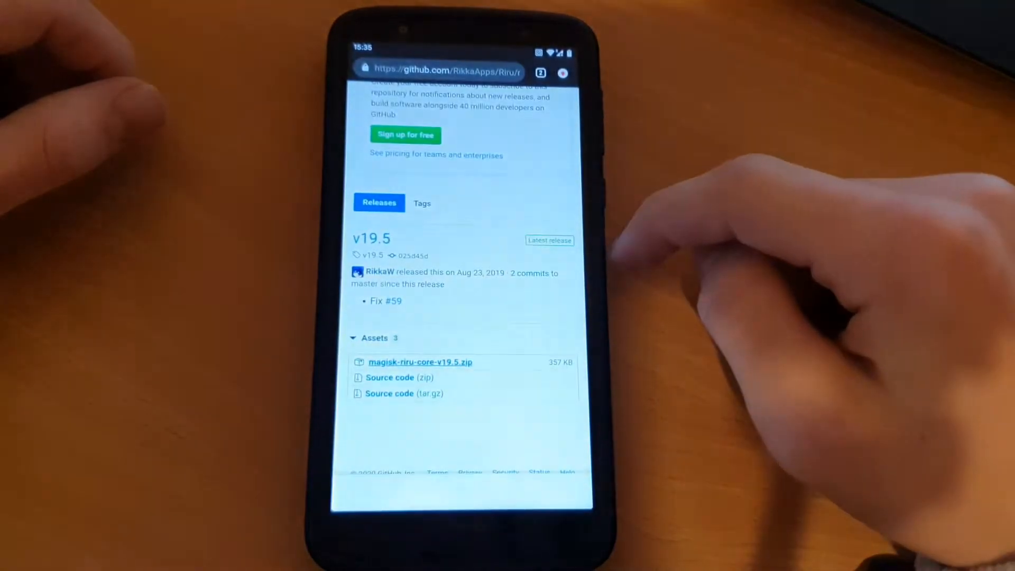
pyautogui.click(419, 362)
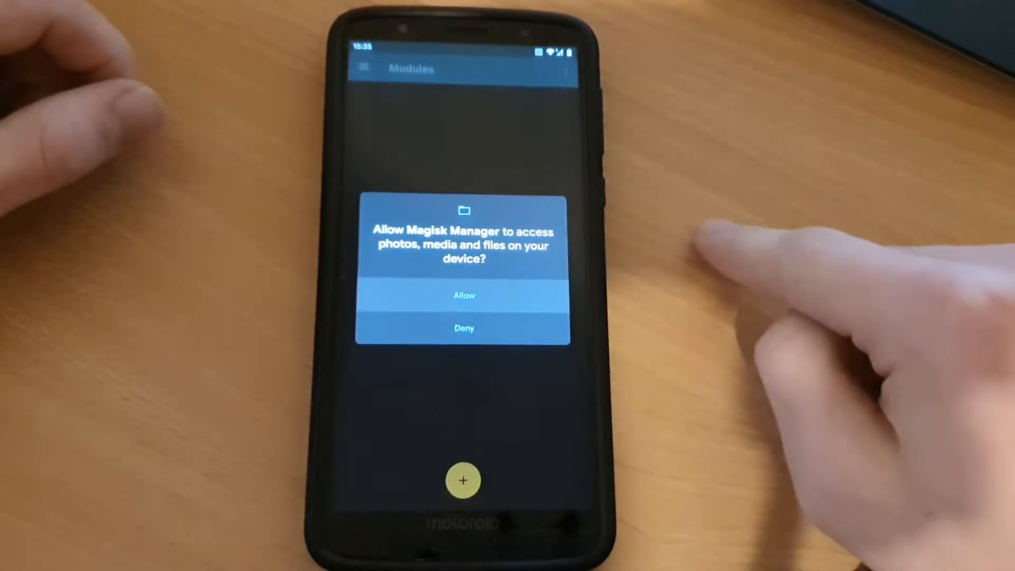
# Grant storage access, reopen Magisk Manager after the reboot and search Downloads for 'edx'.
pyautogui.click(464, 295)
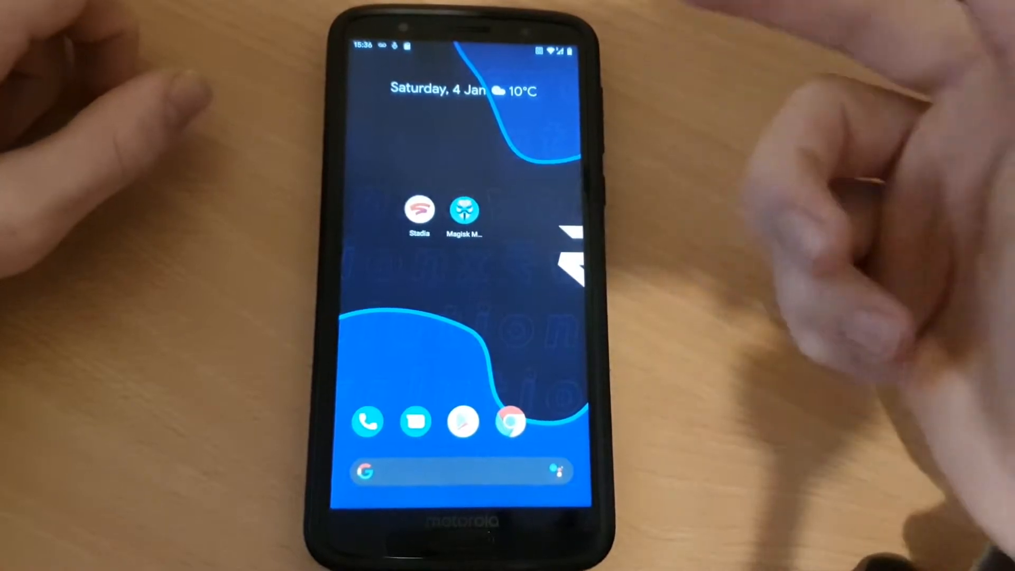
pyautogui.click(465, 210)
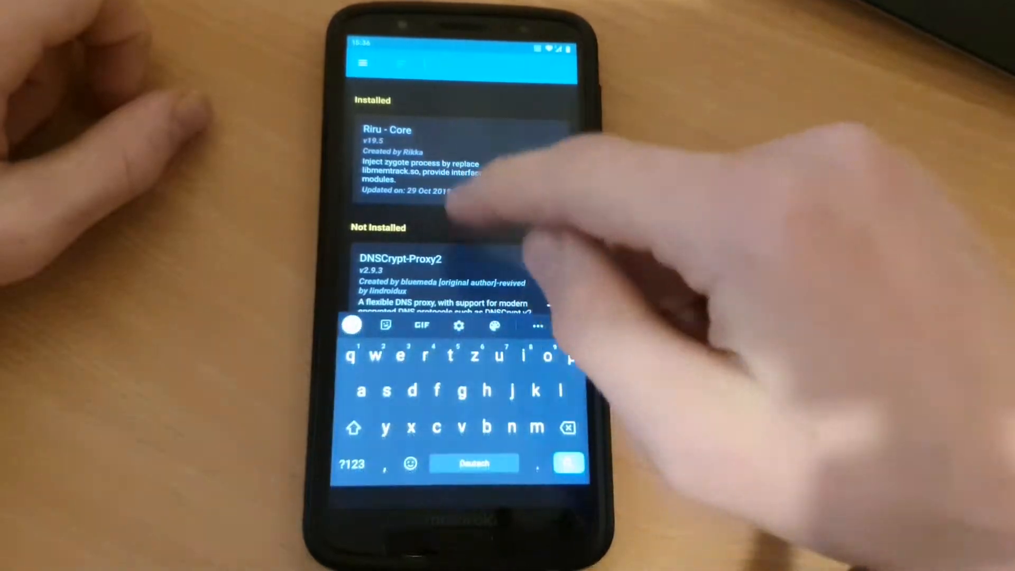
pyautogui.write('edx')
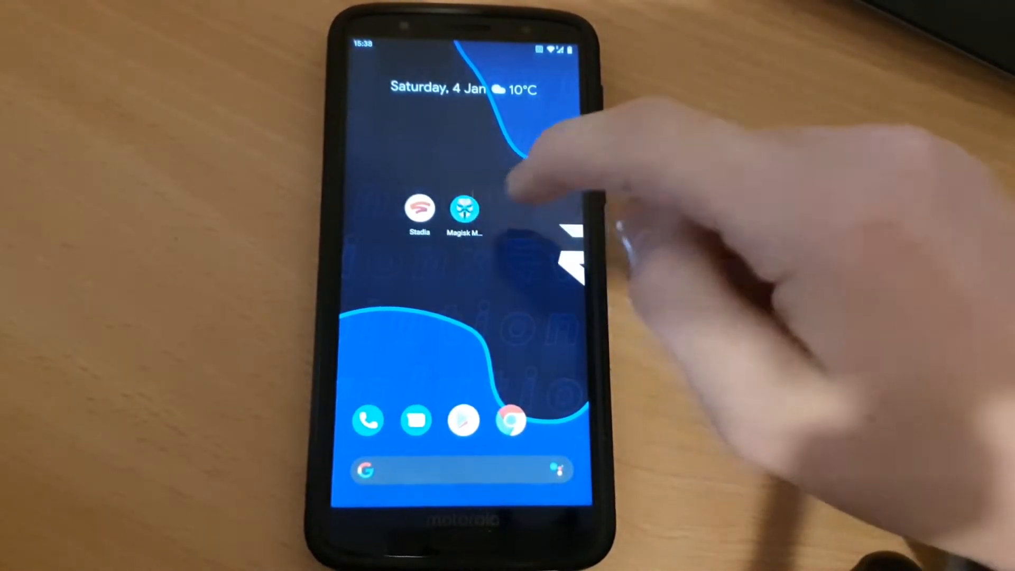
# Relaunch Magisk Manager and reopen the EdXposed description from the downloadable modules.
pyautogui.click(465, 211)
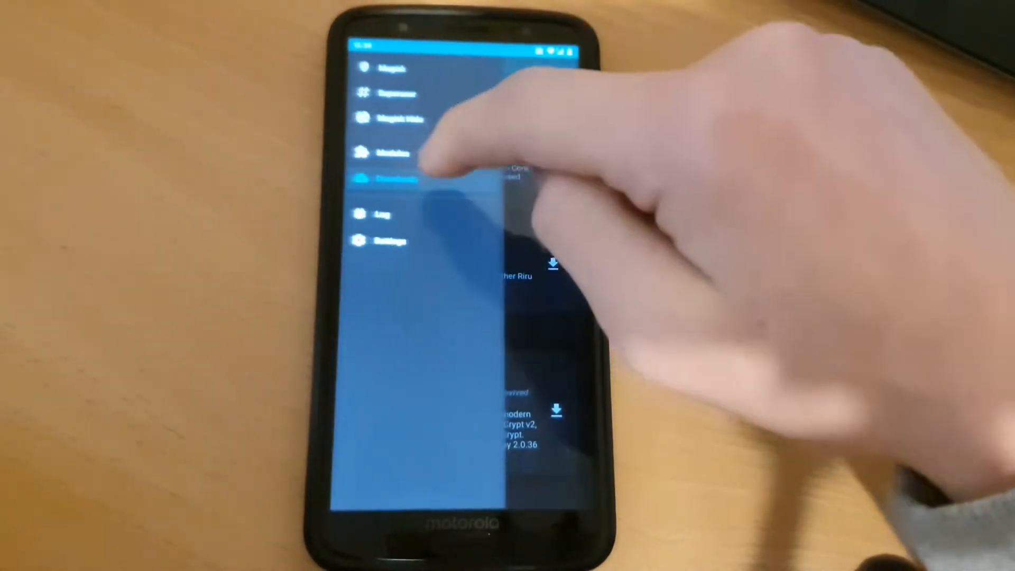
pyautogui.click(389, 154)
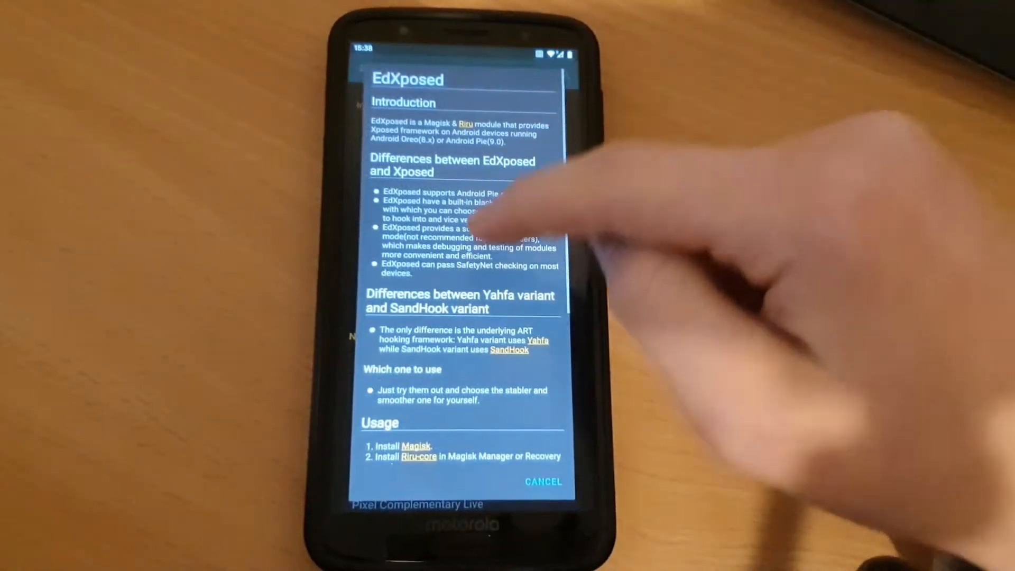
pyautogui.scroll(-3)
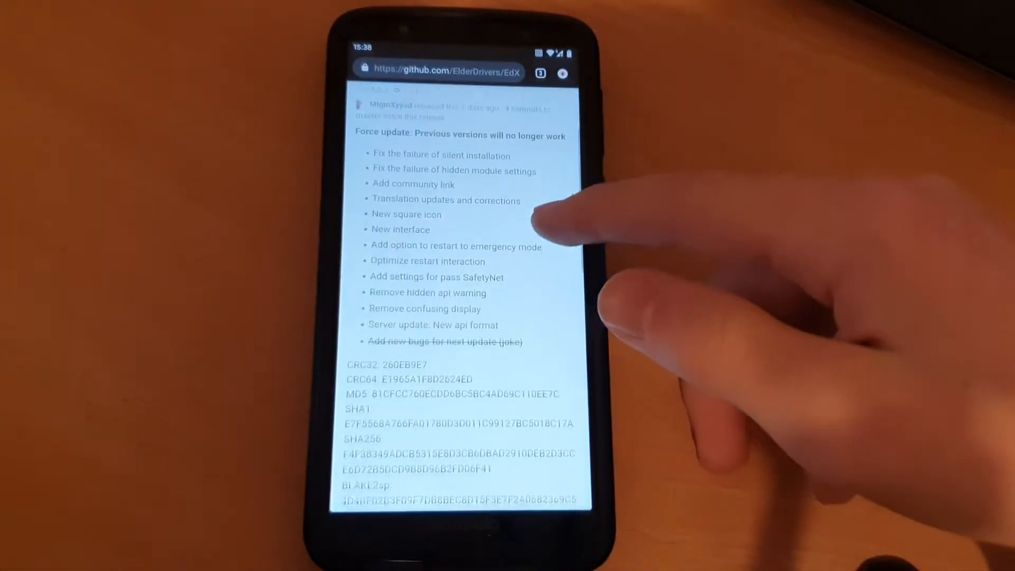
# Download the EdXposedManager 4.5.3 apk from the release assets, keep it despite the warning, and install it.
pyautogui.scroll(-3)
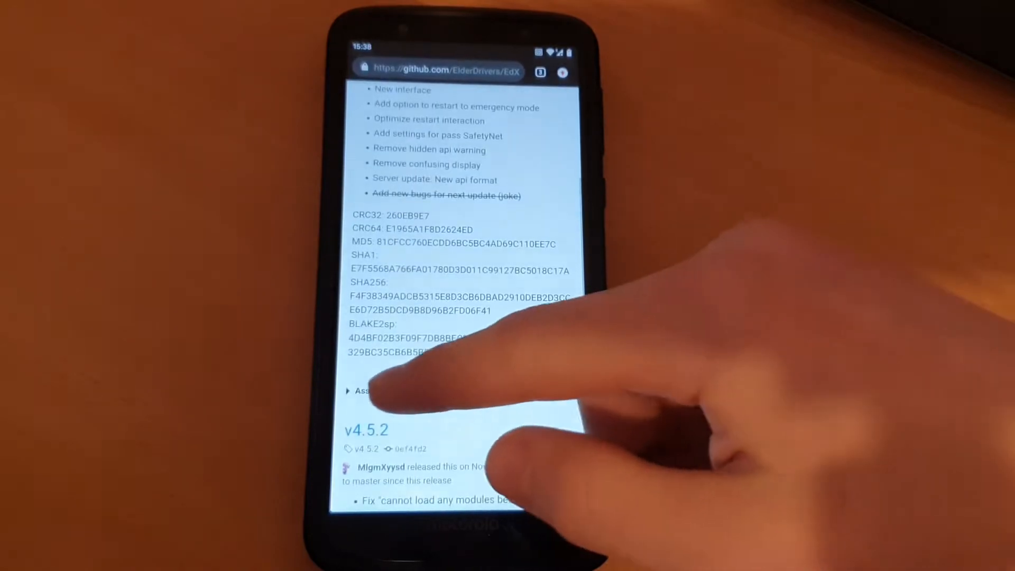
pyautogui.click(362, 390)
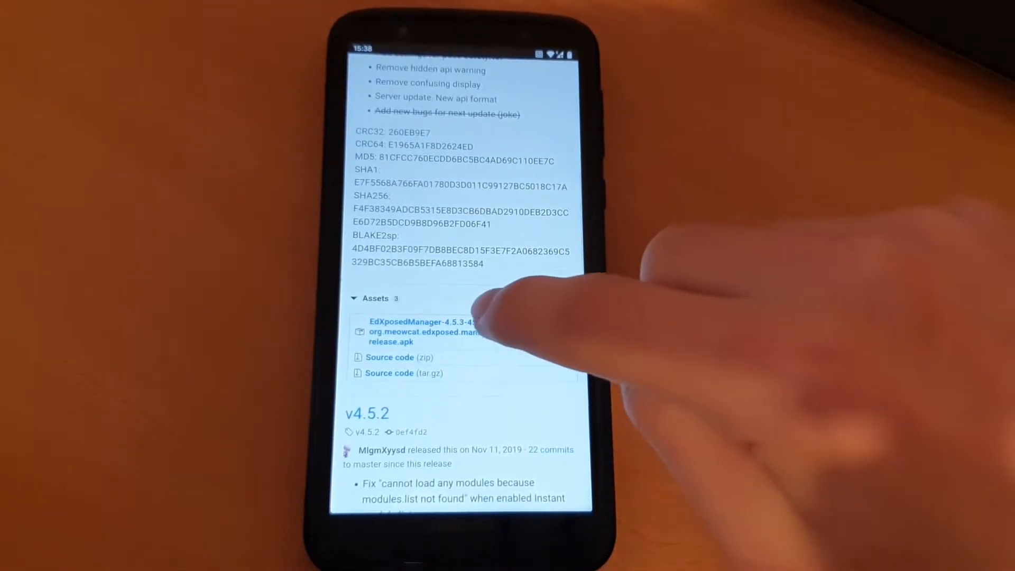
pyautogui.click(432, 332)
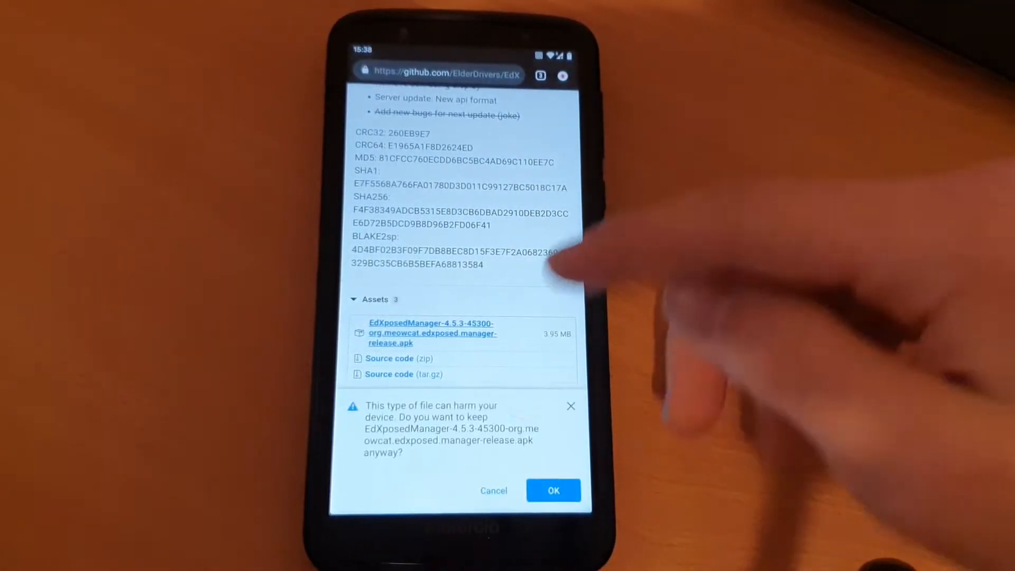
pyautogui.click(553, 490)
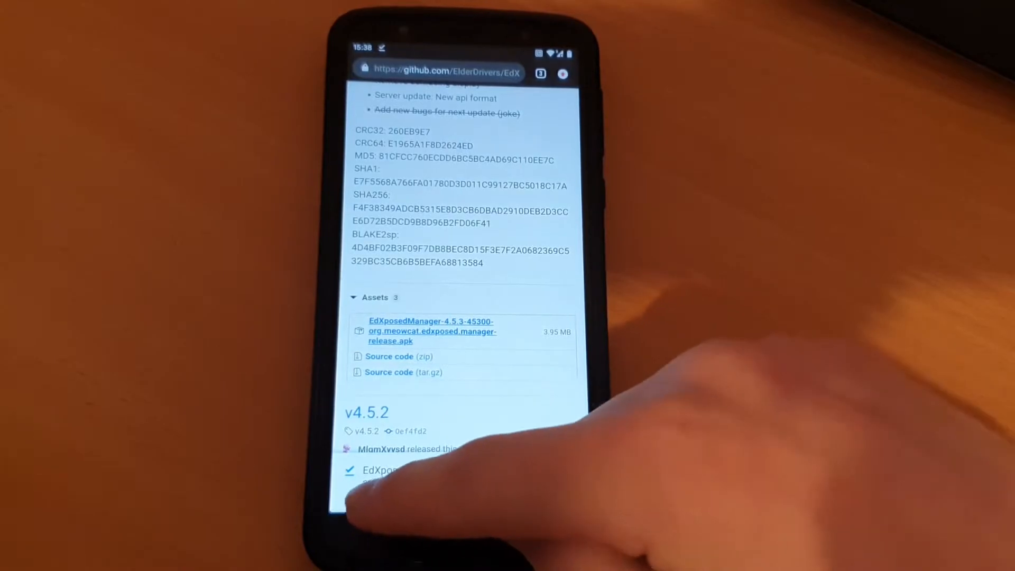
pyautogui.click(431, 331)
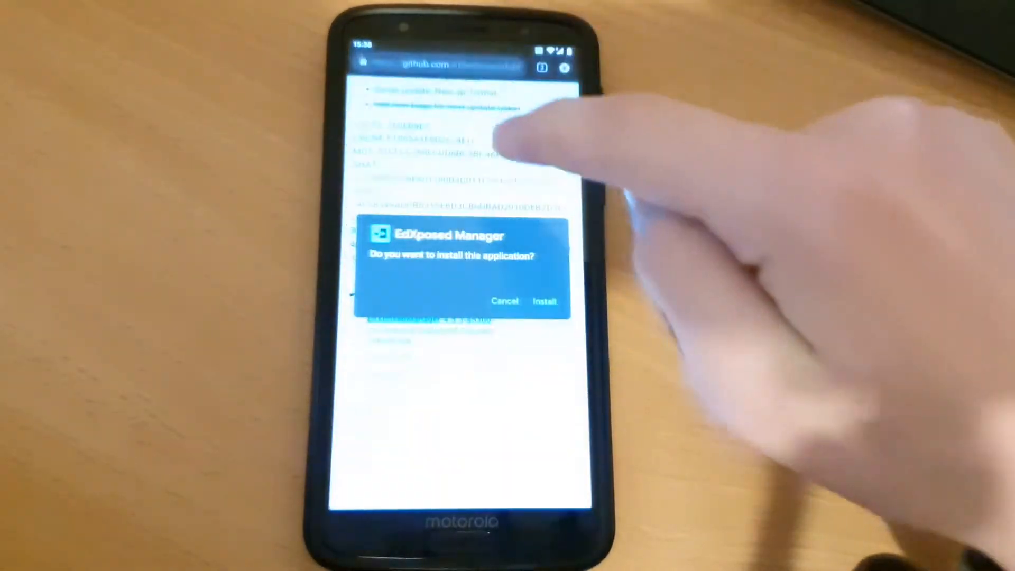
pyautogui.click(545, 301)
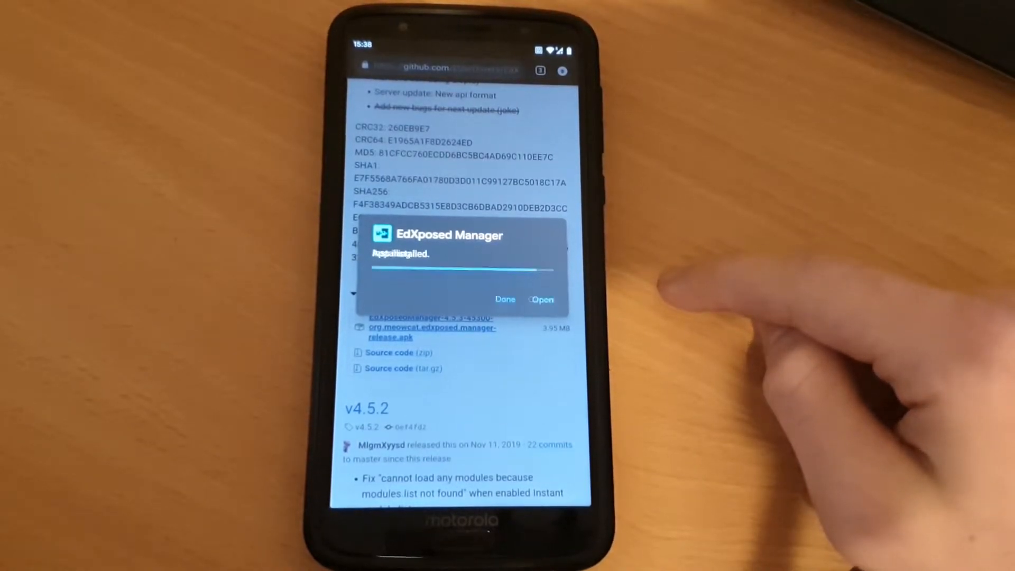
# Open EdXposed Manager, dismiss the soft-brick warning, and confirm the framework is active after the reboot.
pyautogui.click(543, 299)
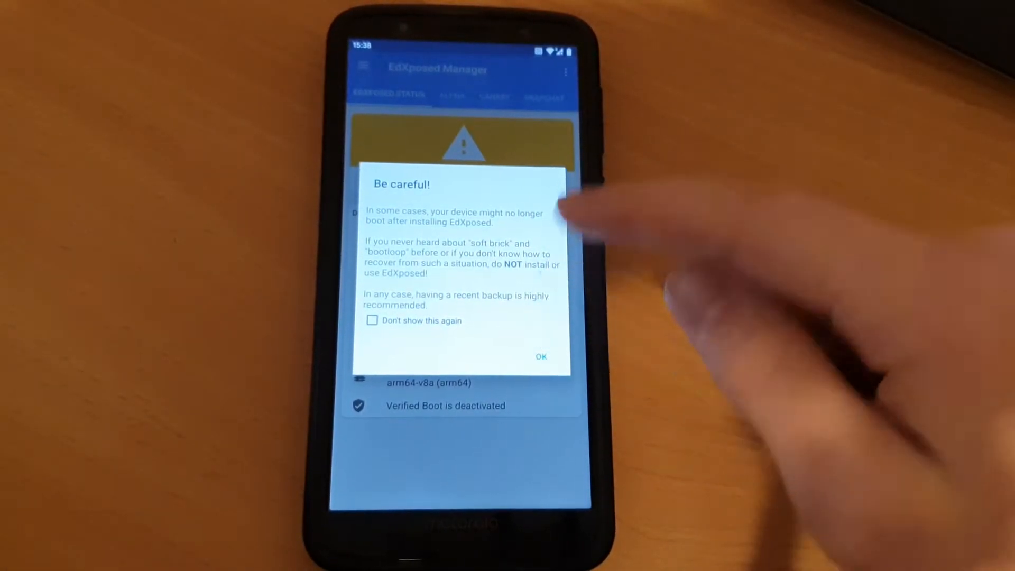
pyautogui.click(541, 357)
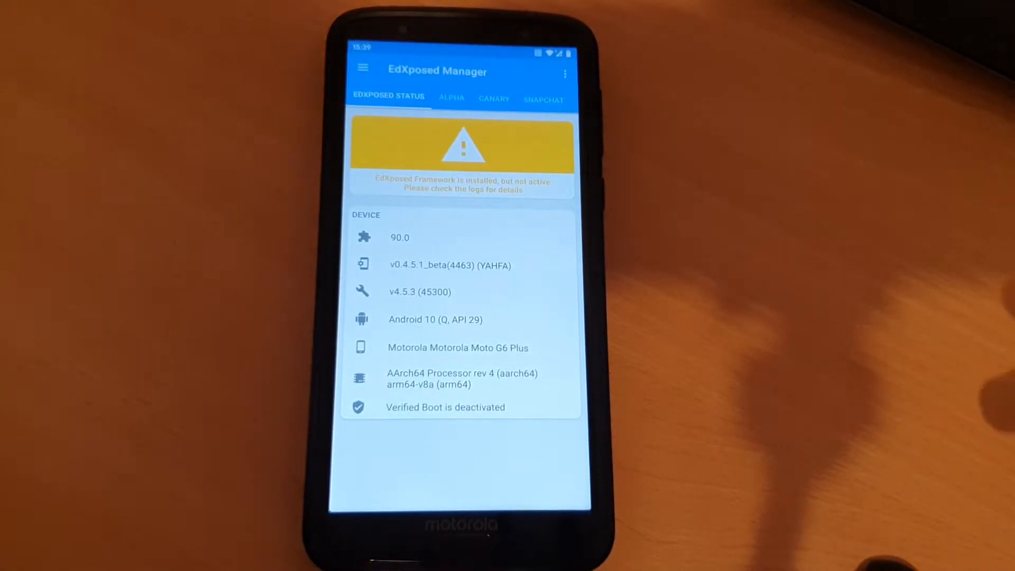
pyautogui.click(363, 68)
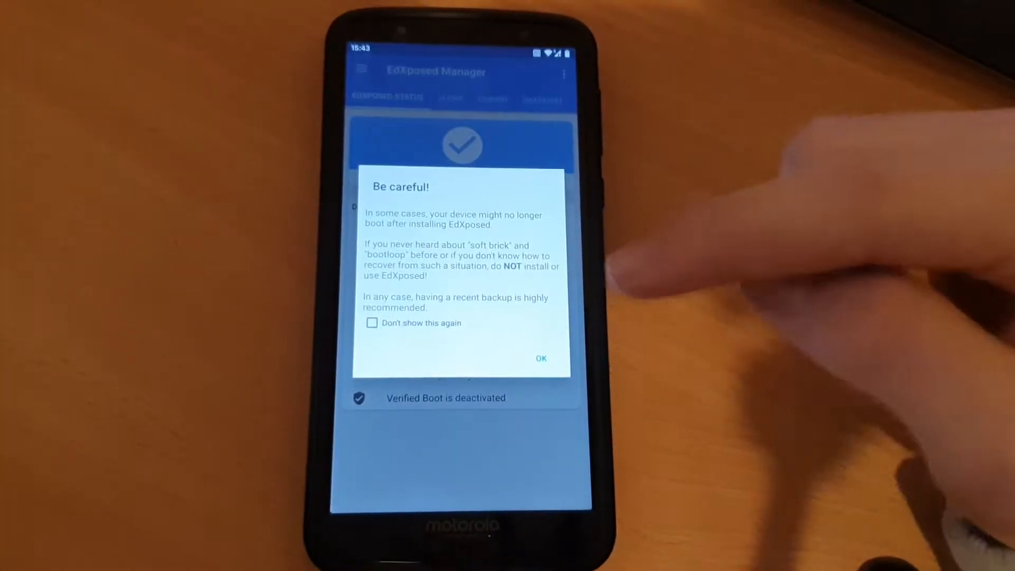
pyautogui.click(542, 359)
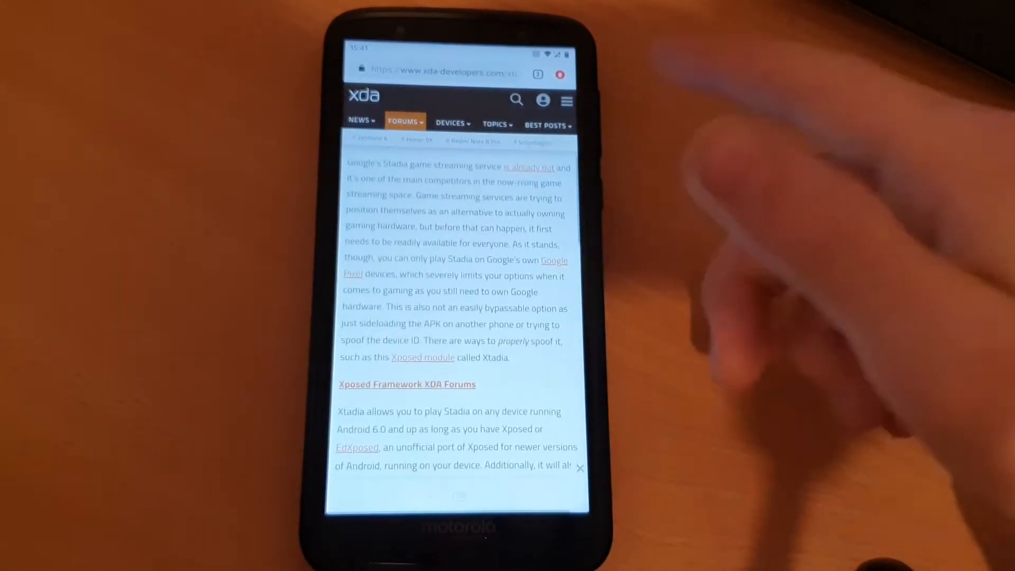
# Open the Xtadia page in the Xposed repository, download the fr.Aml.Xtadia apk and open the package.
pyautogui.scroll(-3)
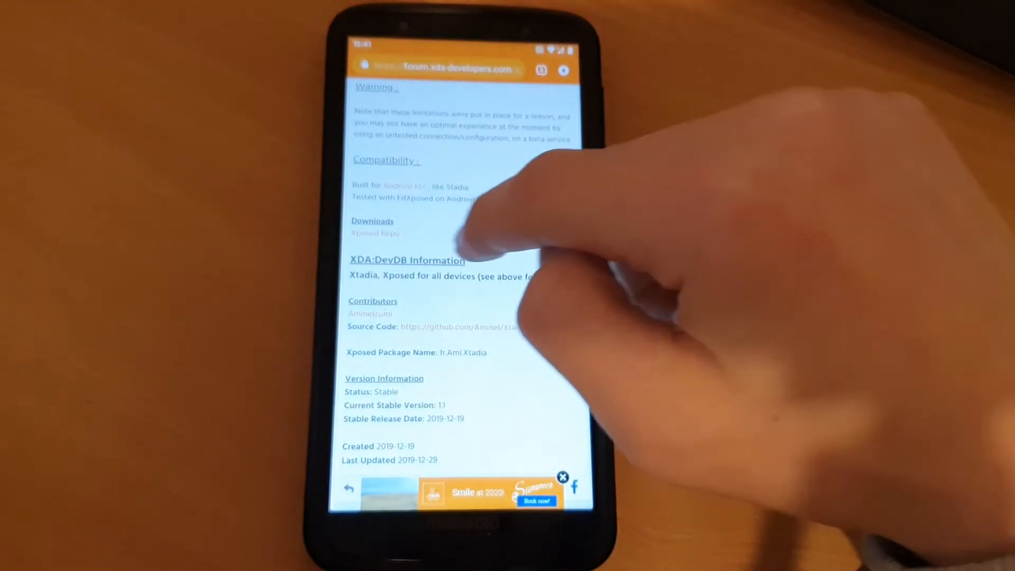
pyautogui.click(375, 233)
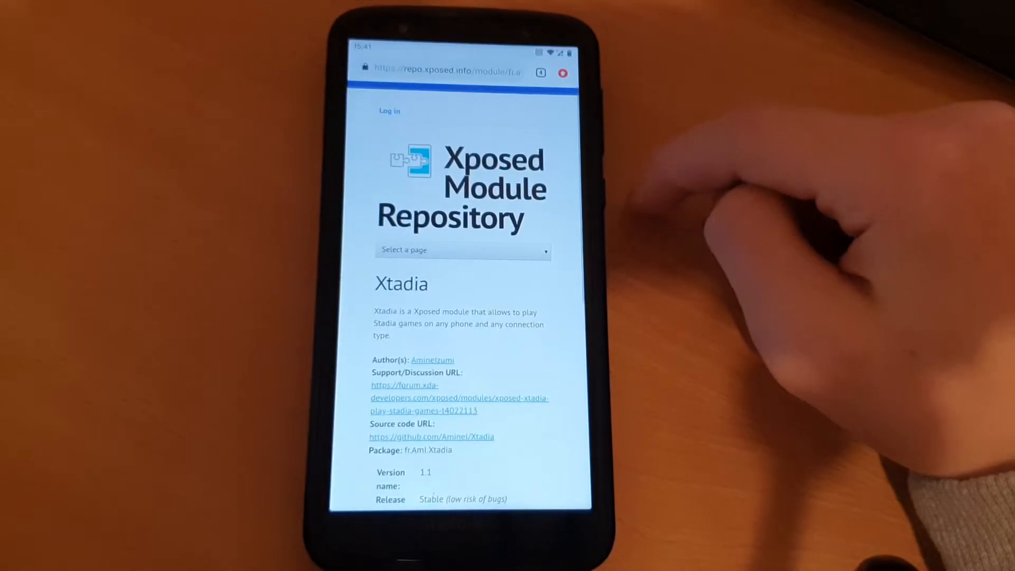
pyautogui.scroll(-3)
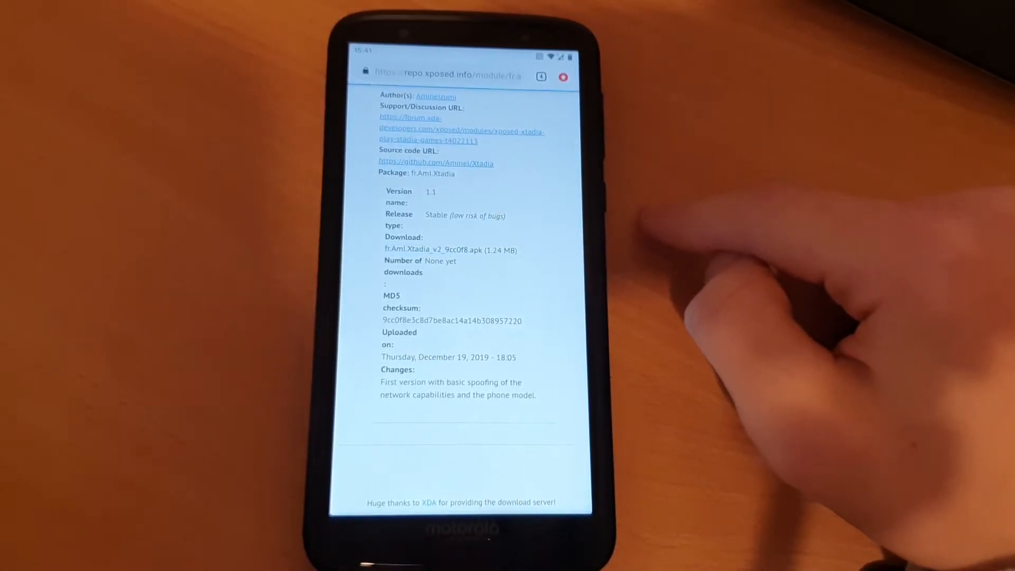
pyautogui.click(448, 250)
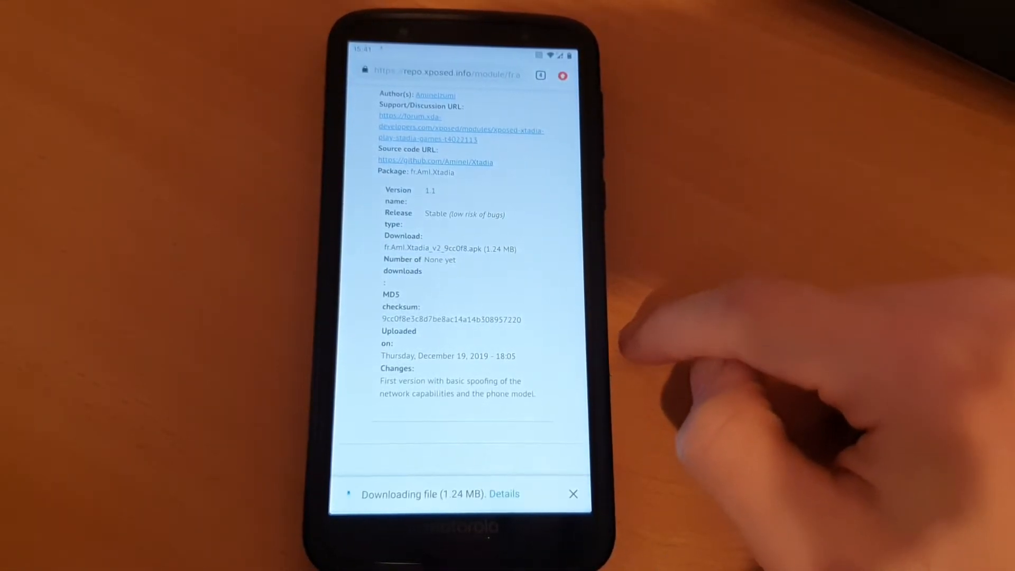
pyautogui.click(503, 493)
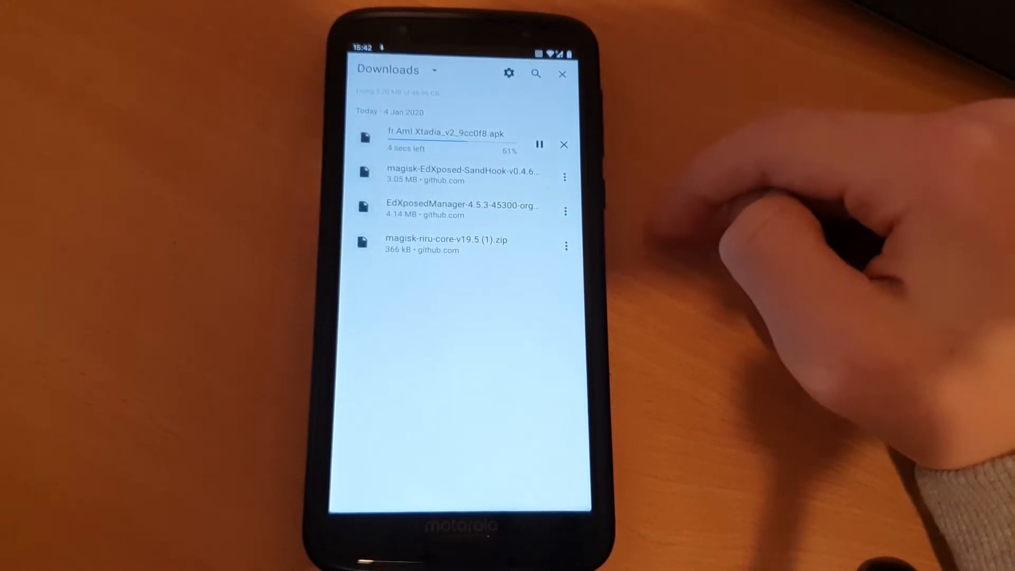
pyautogui.click(447, 136)
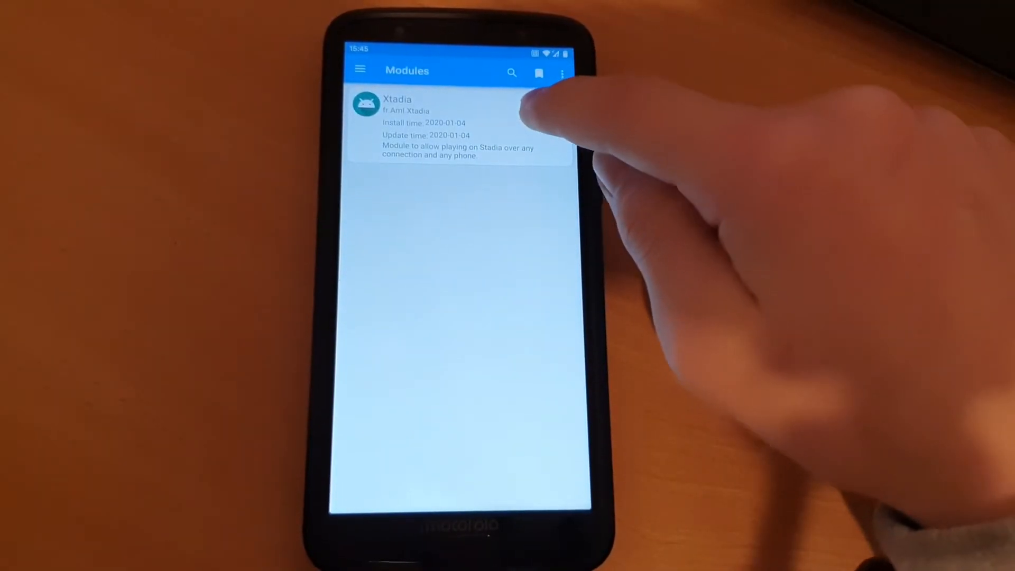
# Toggle the Xtadia module on and do a normal full reboot from the overflow menu.
pyautogui.click(553, 104)
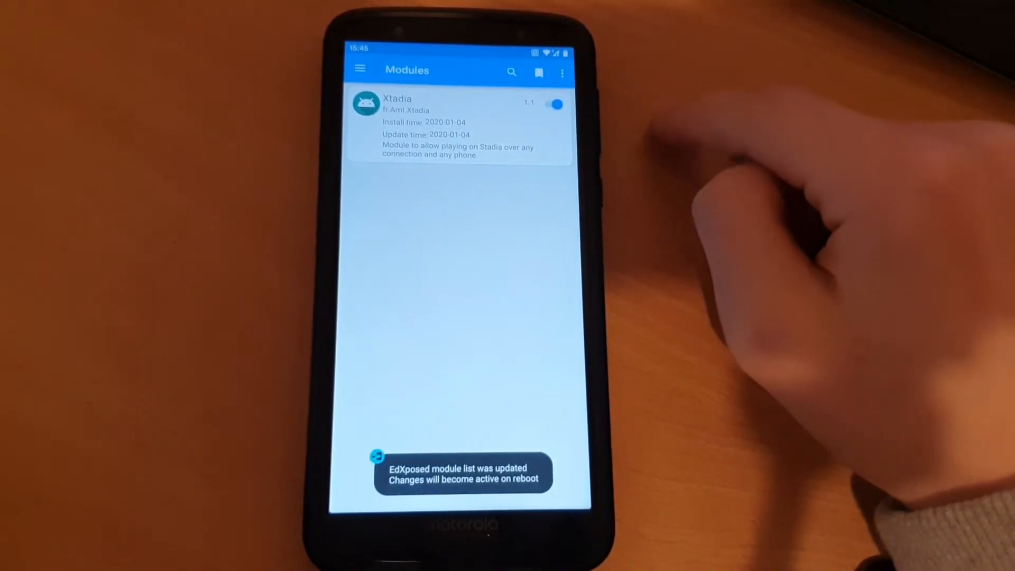
pyautogui.click(562, 73)
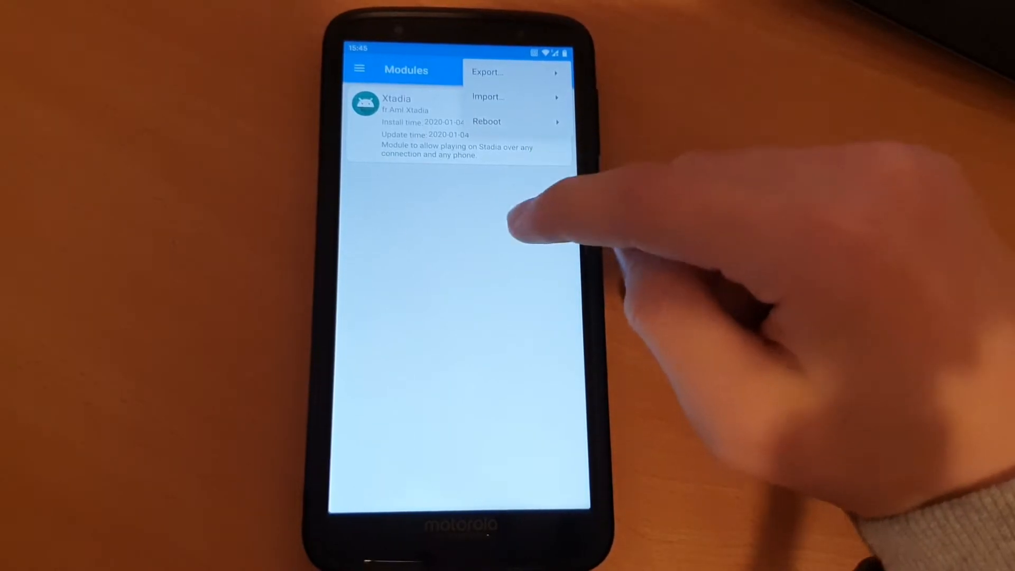
pyautogui.click(487, 122)
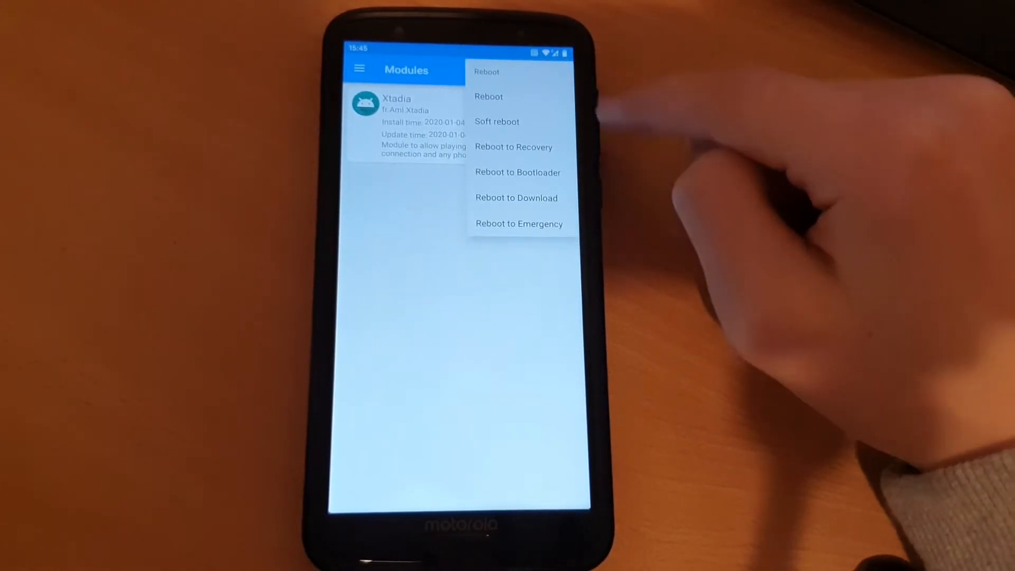
pyautogui.click(488, 96)
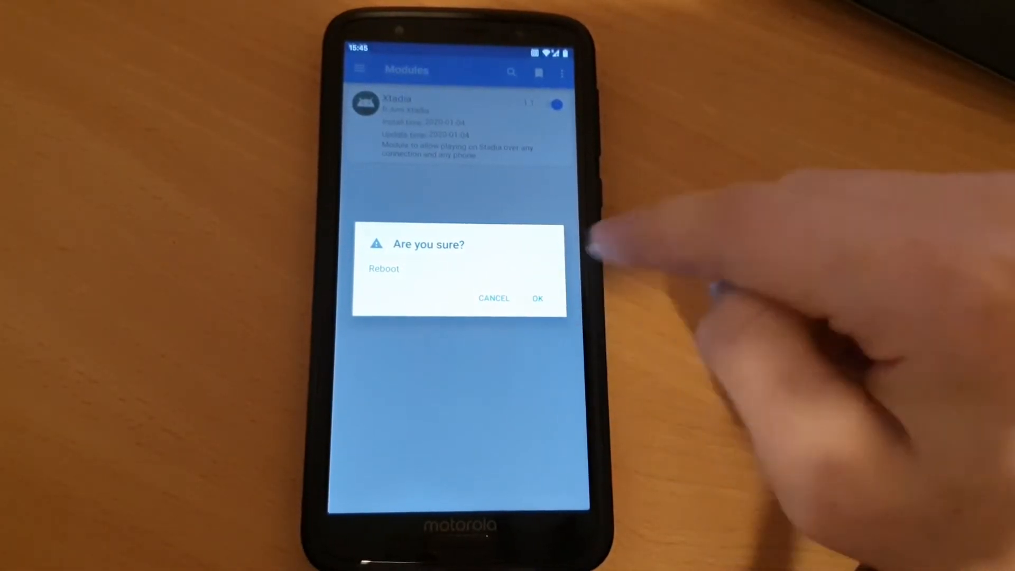
pyautogui.click(537, 299)
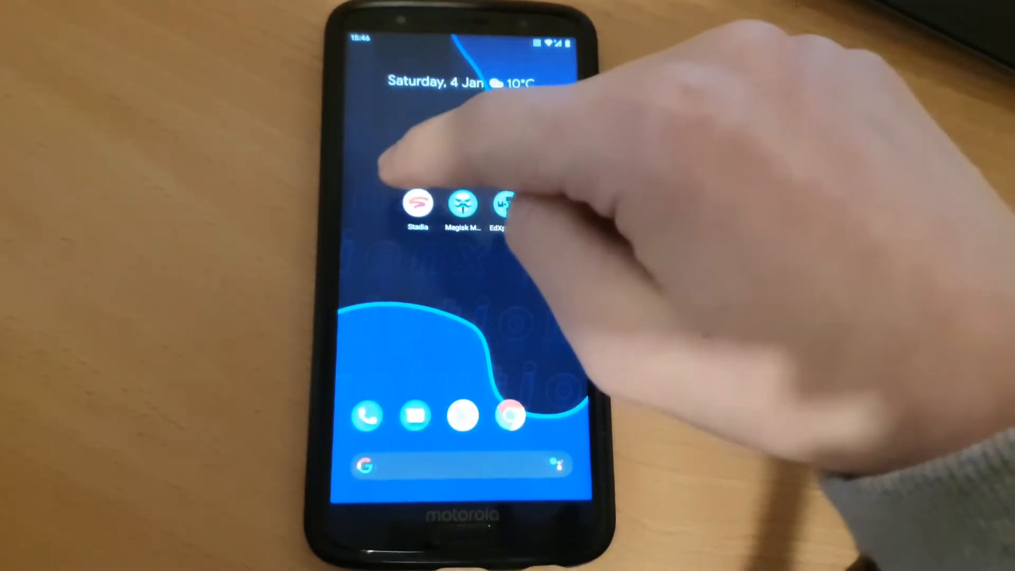
# Launch Stadia and bring up Football Manager 2020 from the Home games carousel.
pyautogui.click(417, 202)
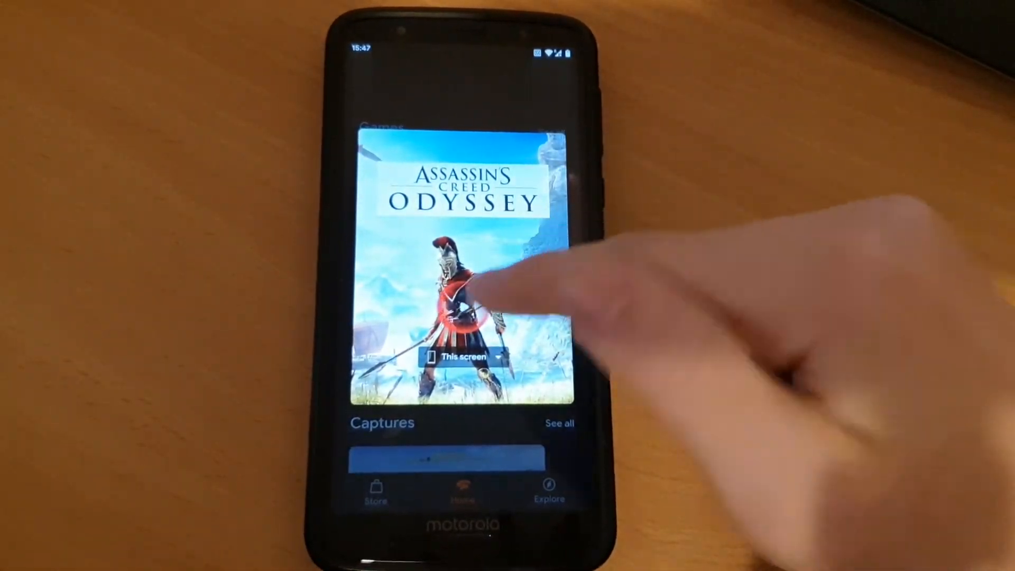
pyautogui.click(462, 305)
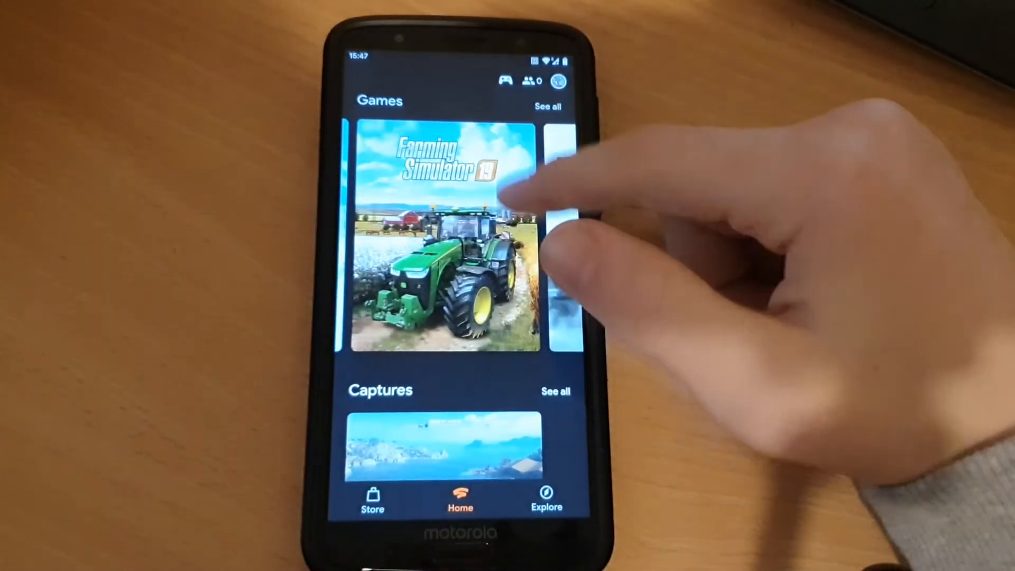
pyautogui.click(447, 240)
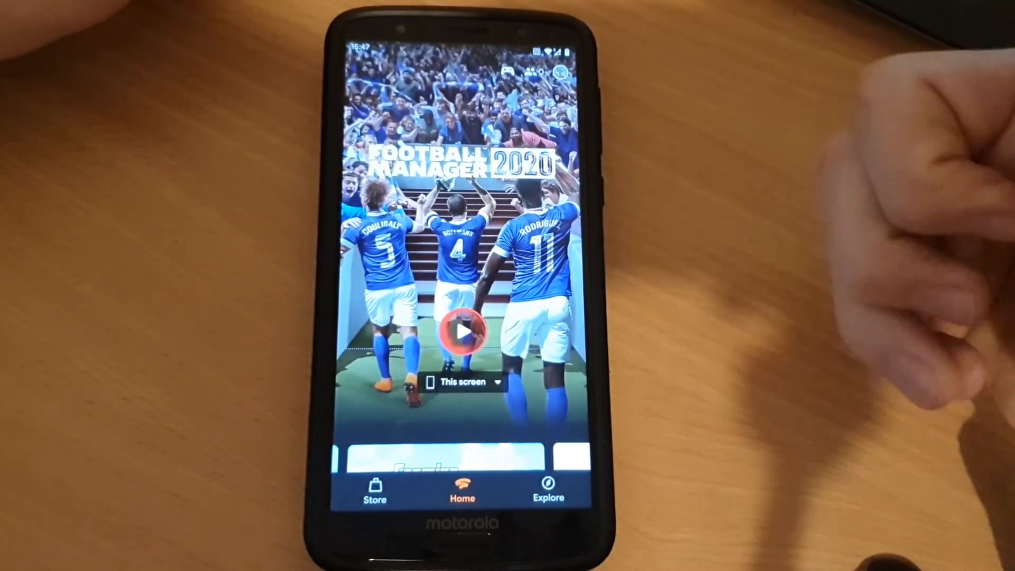